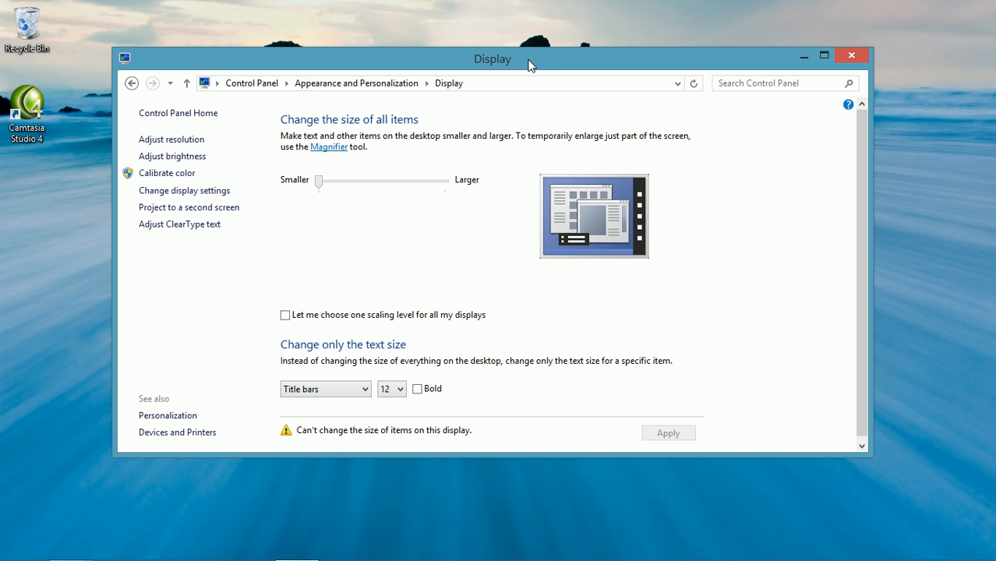
mouse_move(523, 65)
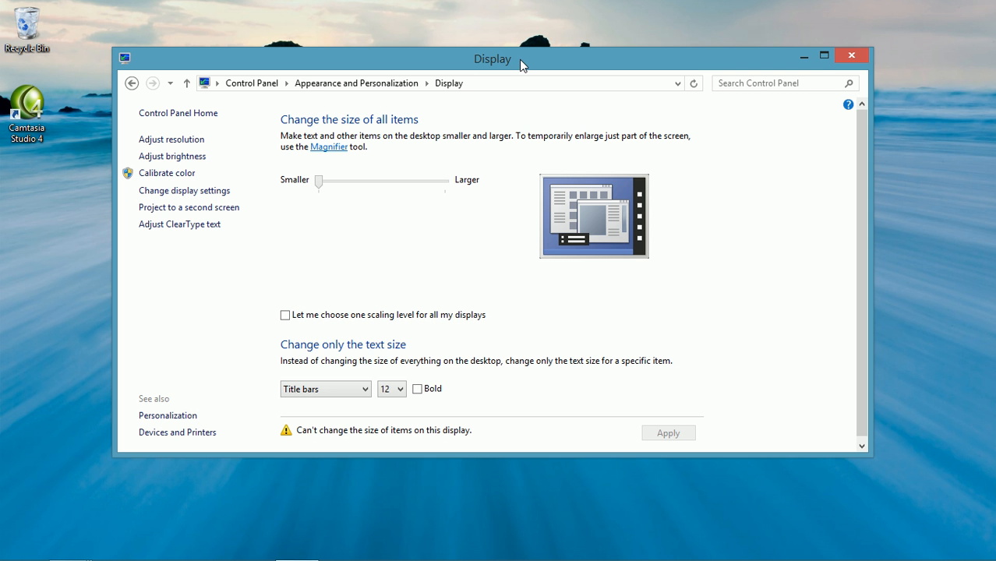
- Maximize the Display settings window to fill the screen
left_click(824, 55)
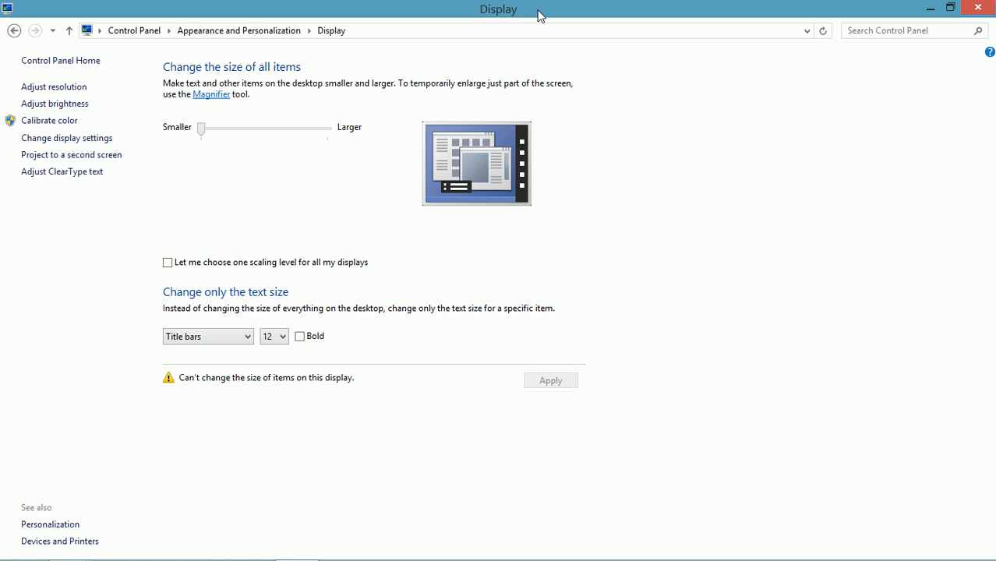
mouse_move(134, 30)
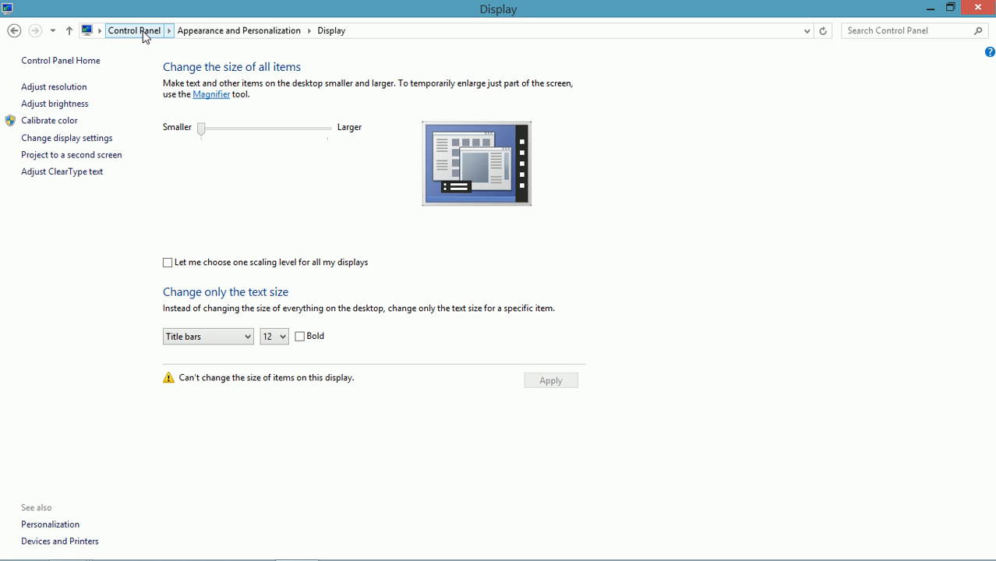
mouse_move(238, 30)
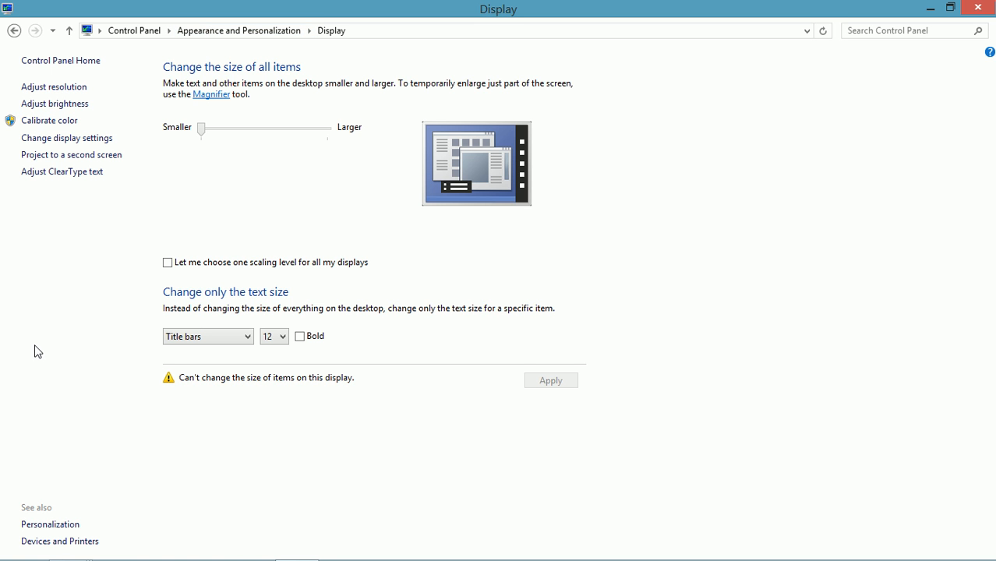
mouse_move(260, 302)
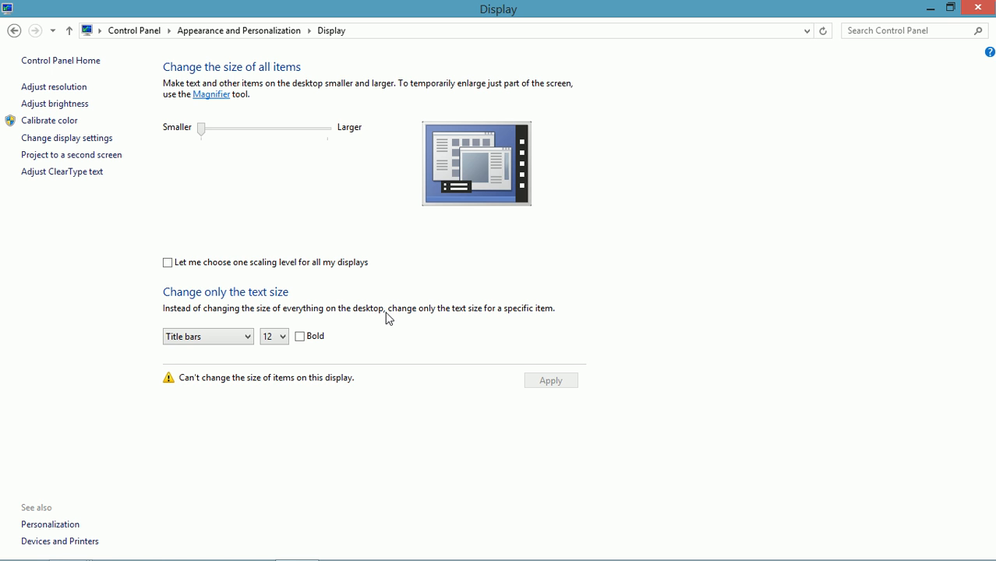
- Set the Title bars text size to 24 and apply it
left_click(207, 335)
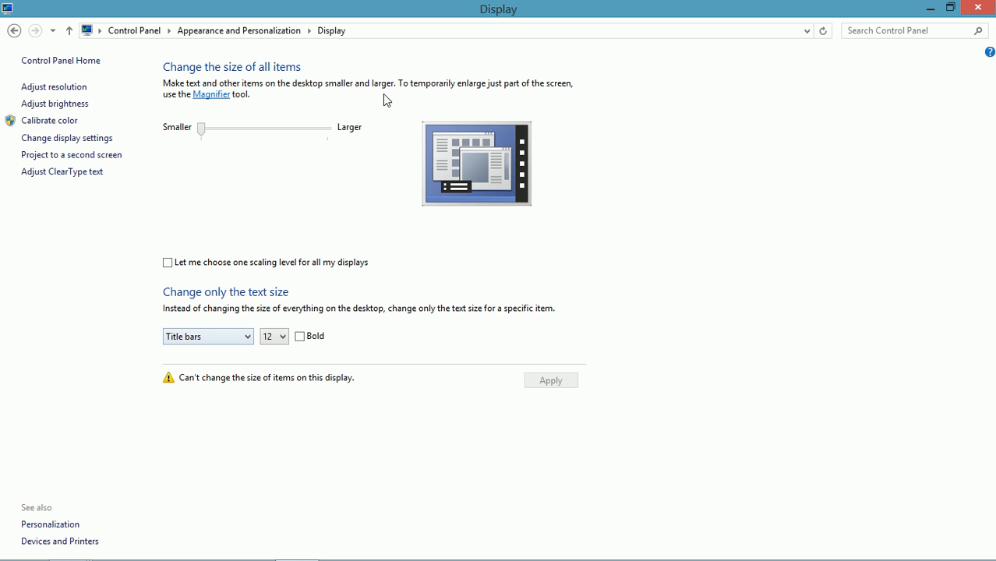
left_click(274, 335)
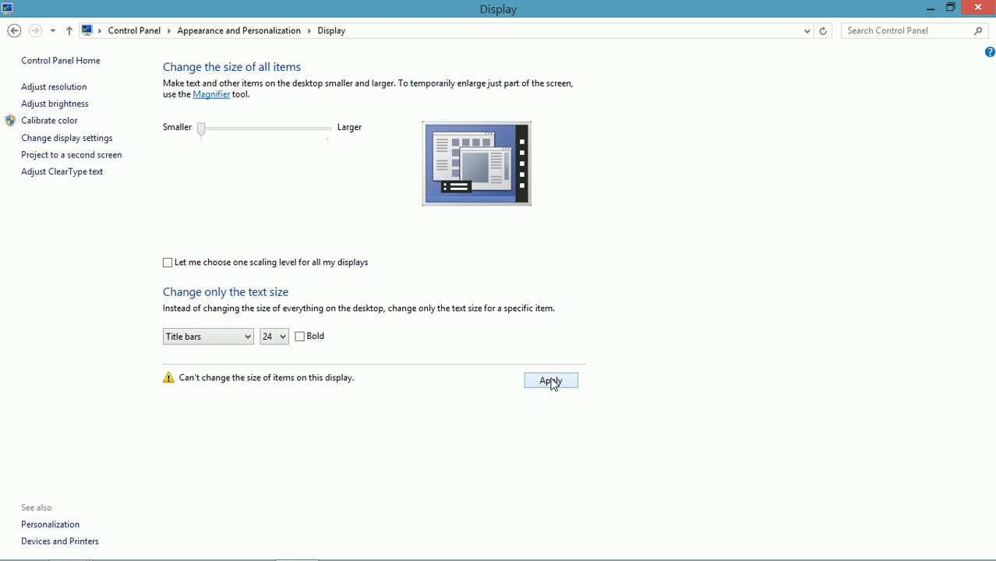
left_click(550, 380)
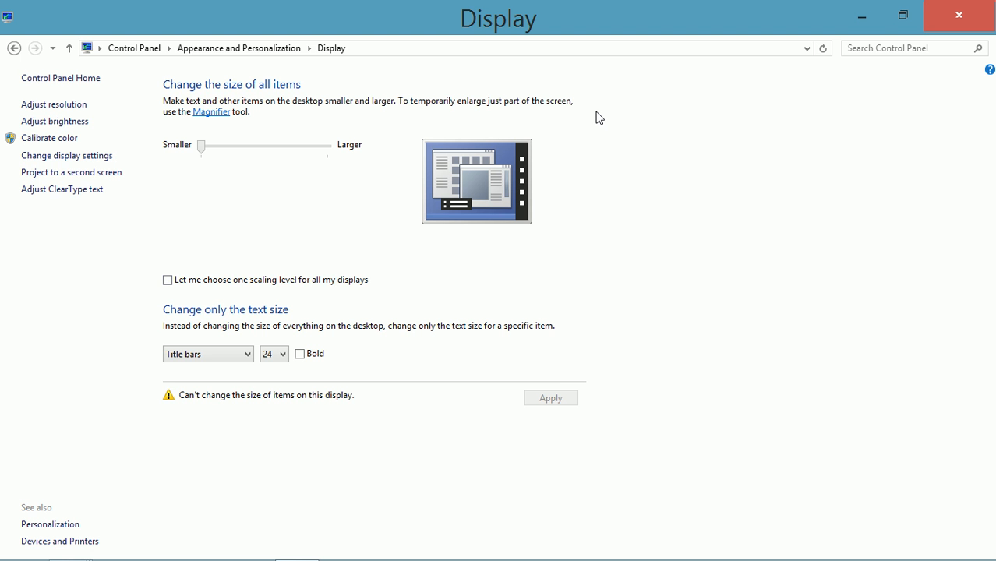
mouse_move(289, 235)
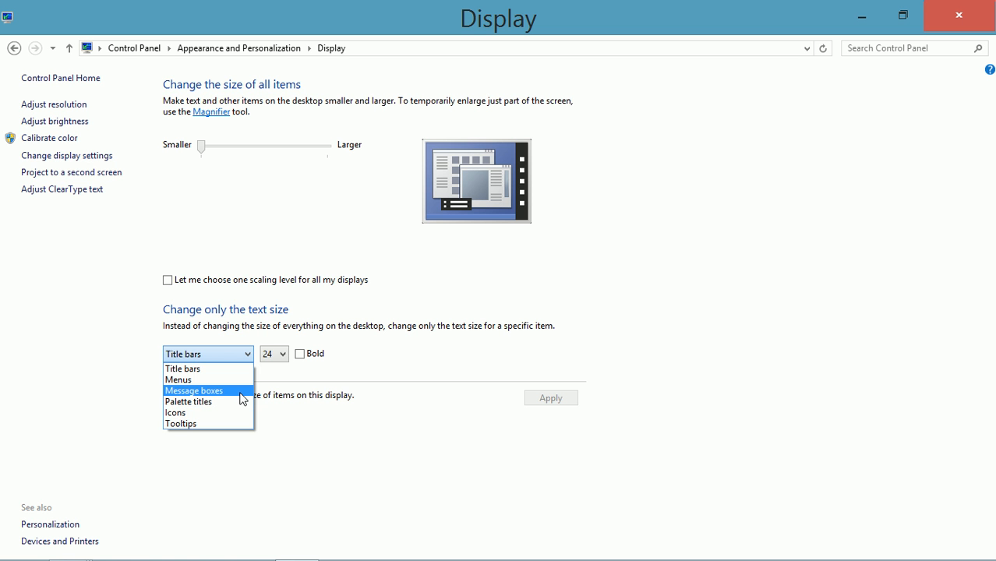
- Set the Message boxes text size to 20 and apply it
left_click(193, 390)
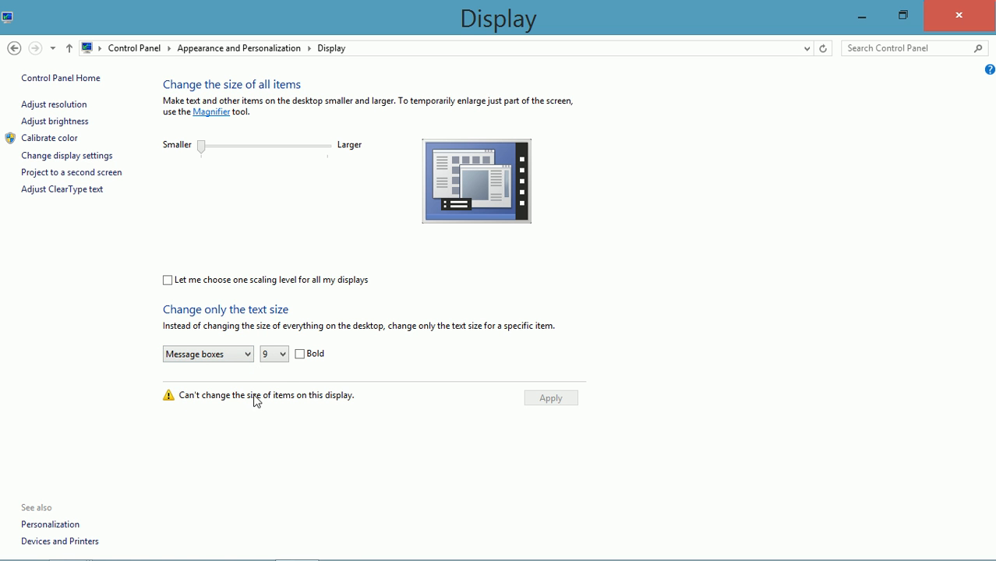
left_click(273, 353)
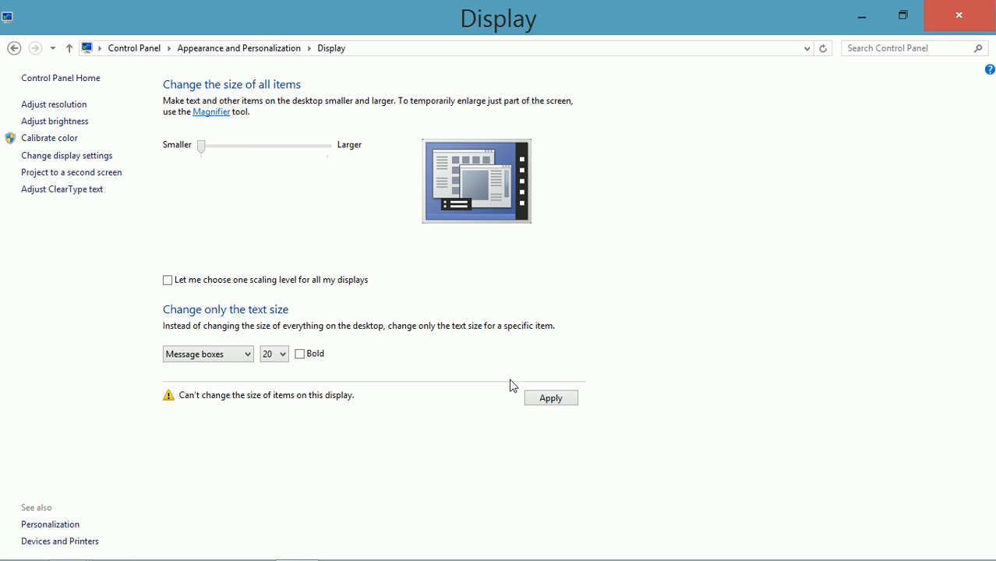
left_click(550, 397)
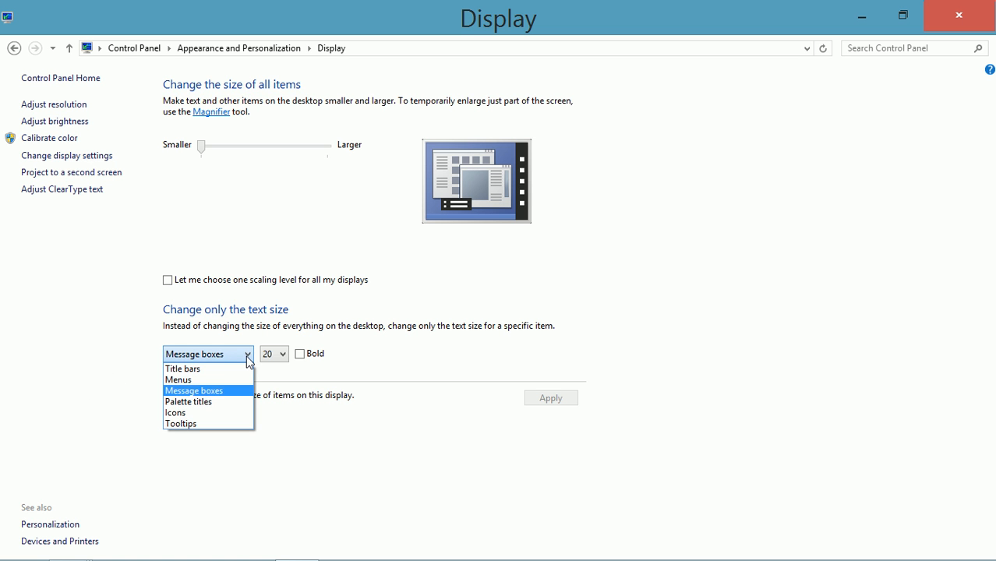
- Set the Menus text size to 22, then show the address bar's location list
left_click(178, 379)
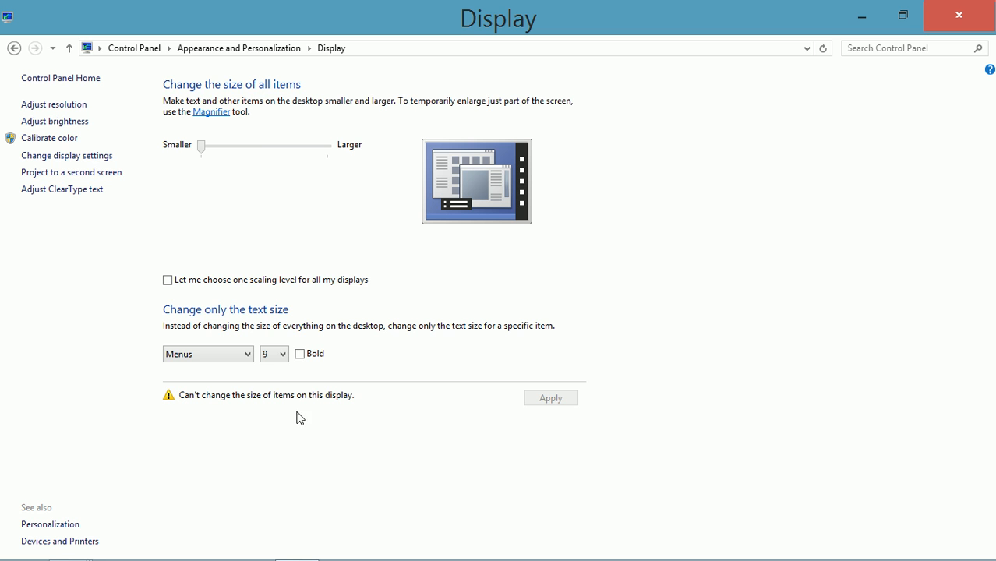
left_click(283, 354)
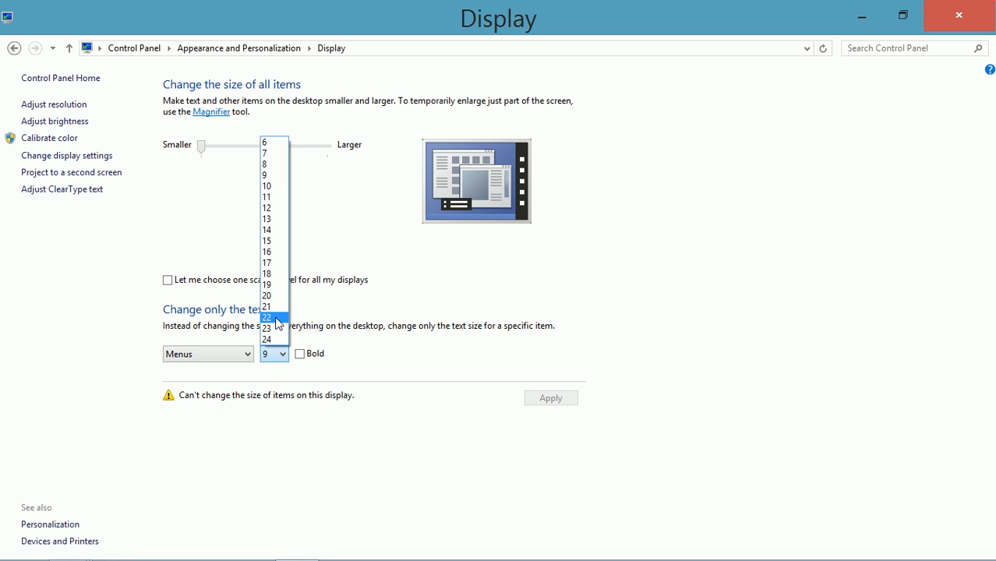
left_click(266, 317)
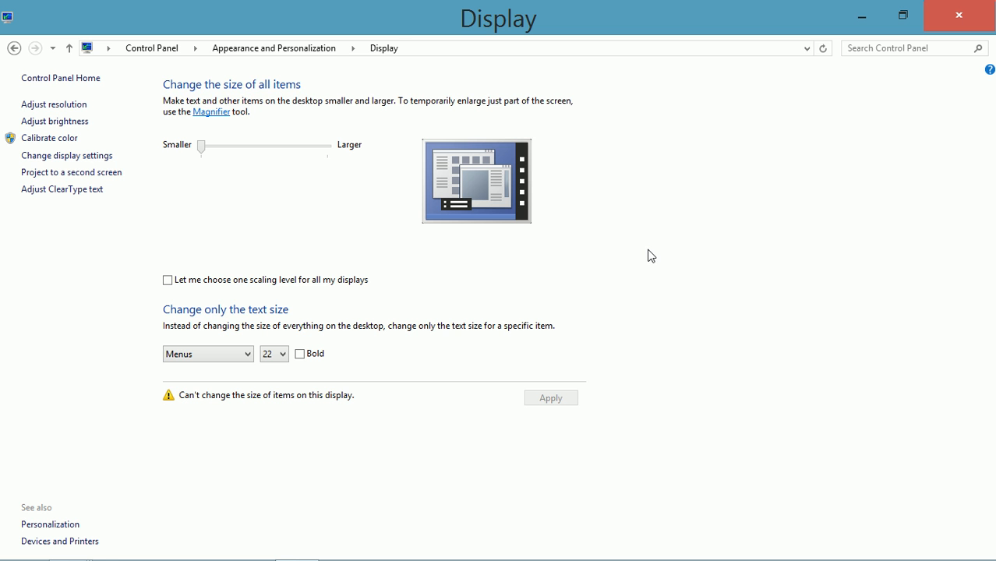
mouse_move(74, 78)
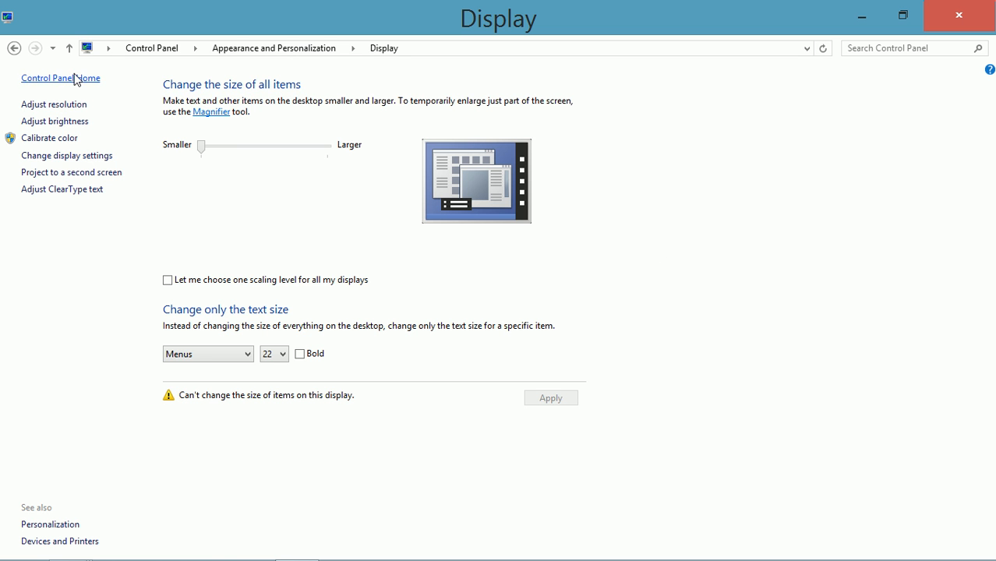
left_click(108, 48)
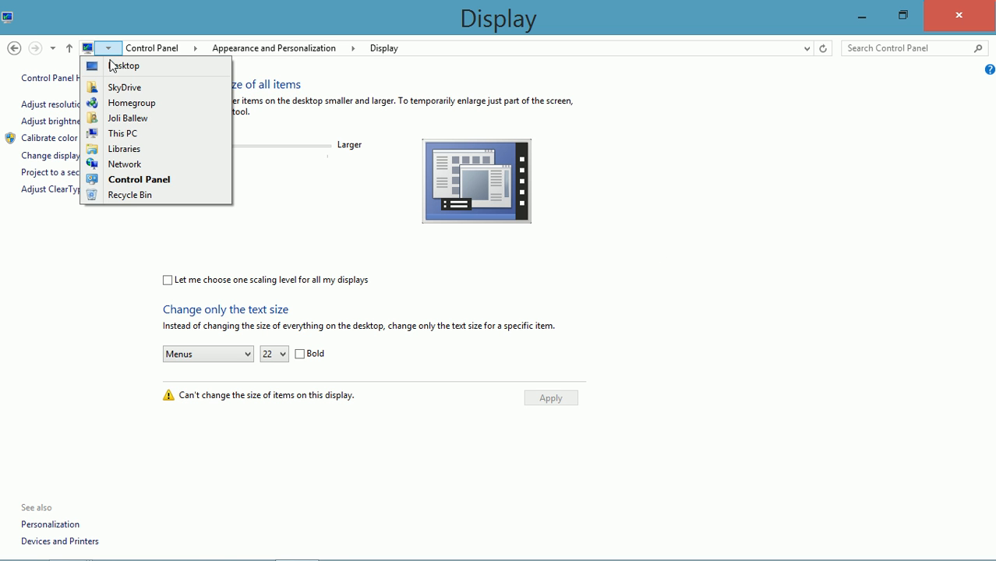